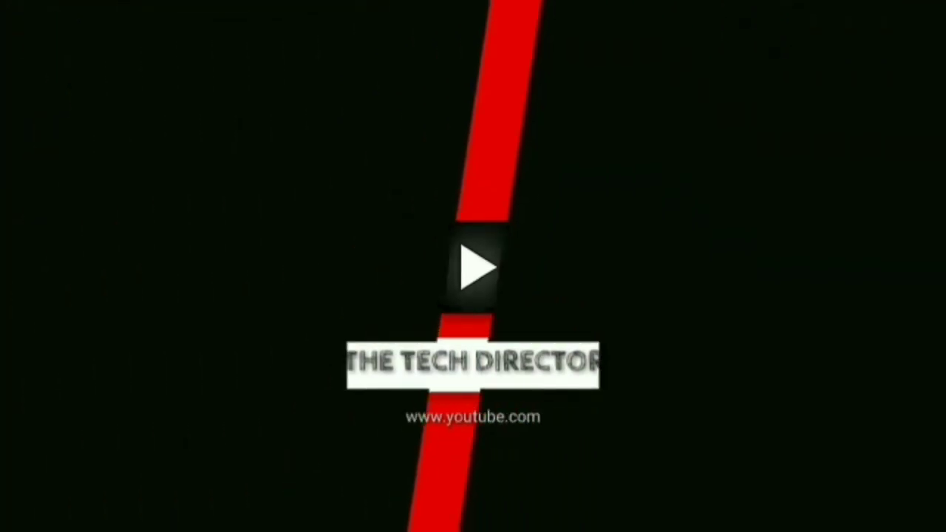
# Step: Let the channel intro play until the 'Apple iPhone XI' title card on red appears
pyautogui.click(475, 266)
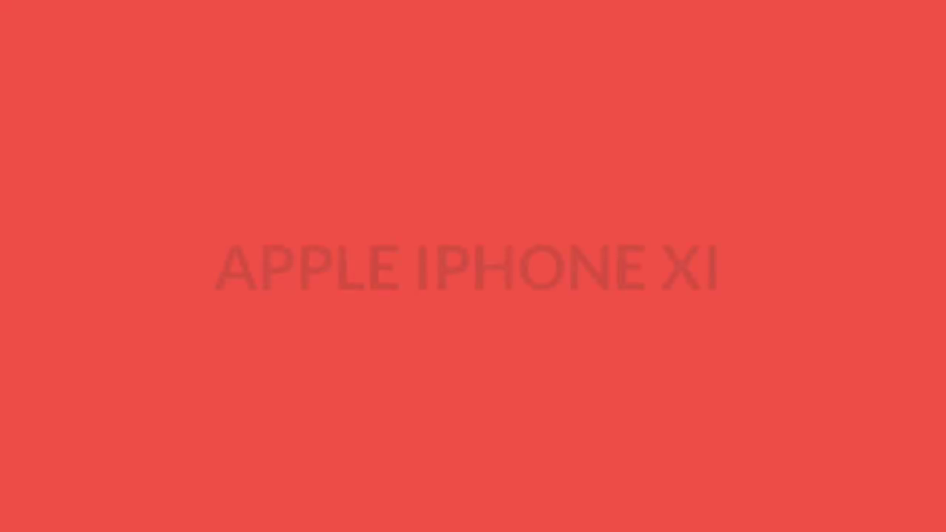